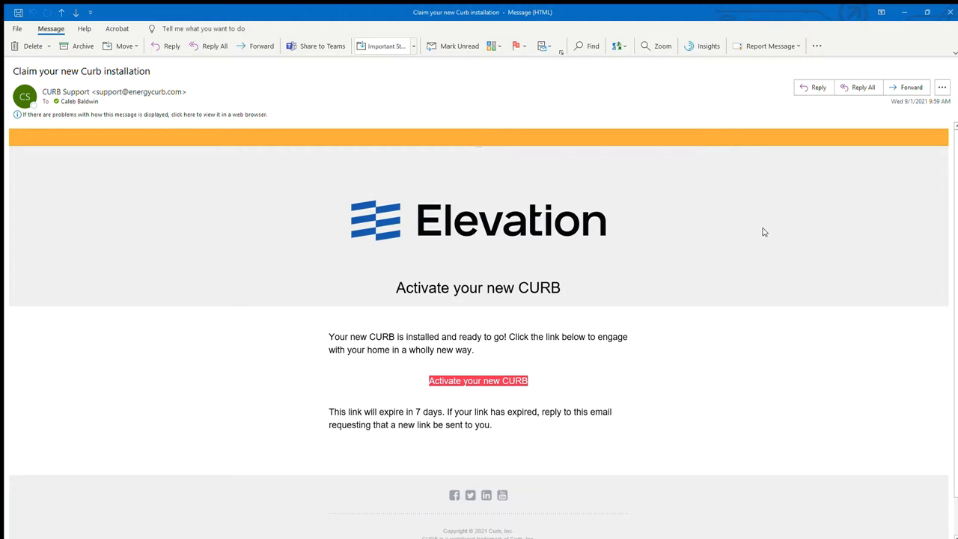
mouse_move(715, 210)
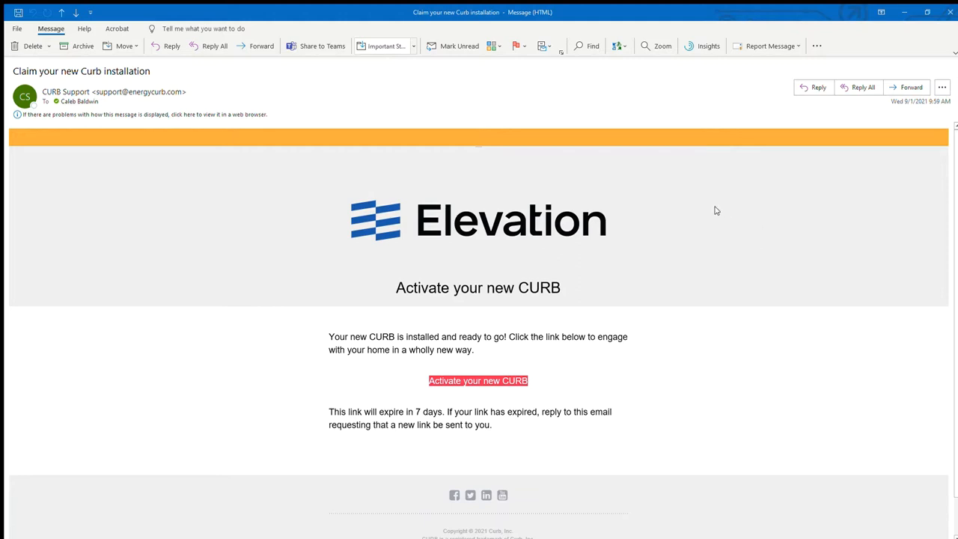
mouse_move(512, 391)
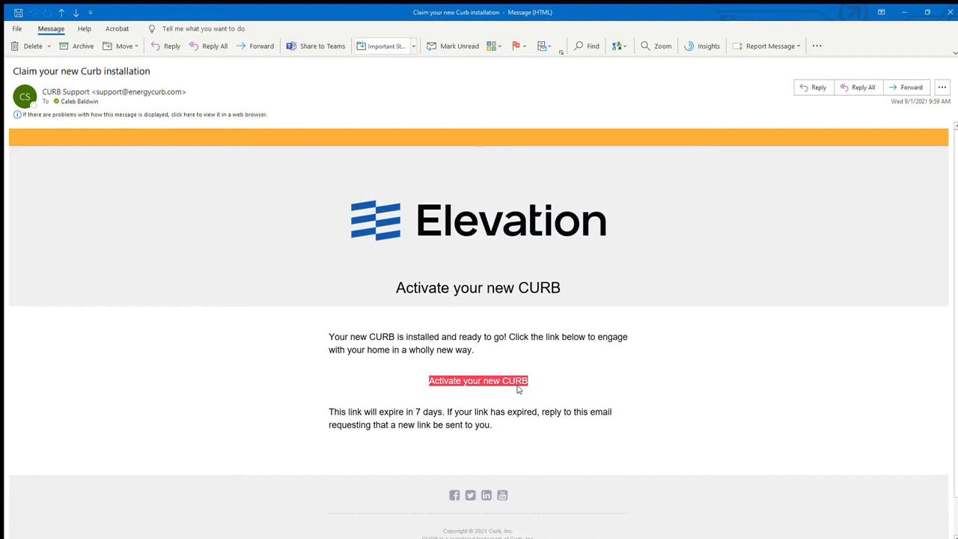
mouse_move(449, 396)
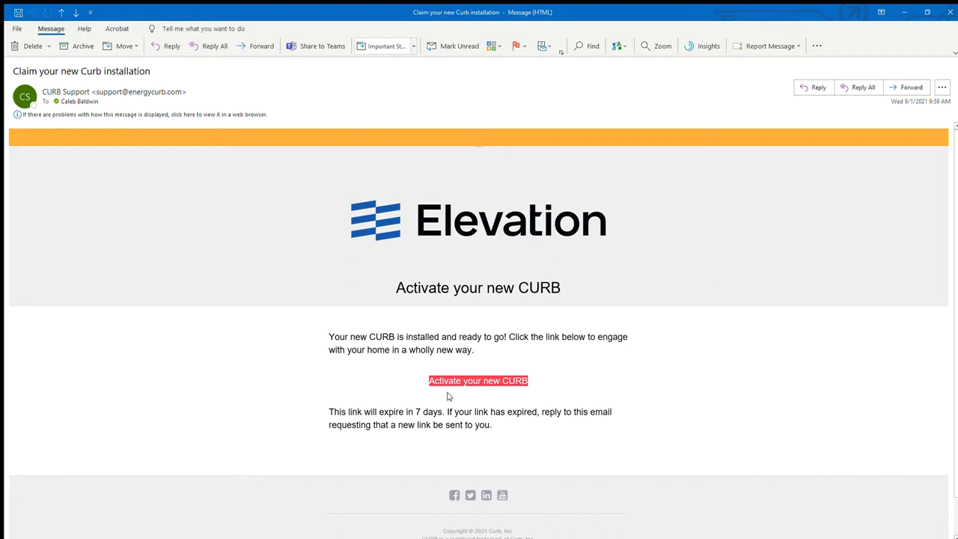
mouse_move(317, 422)
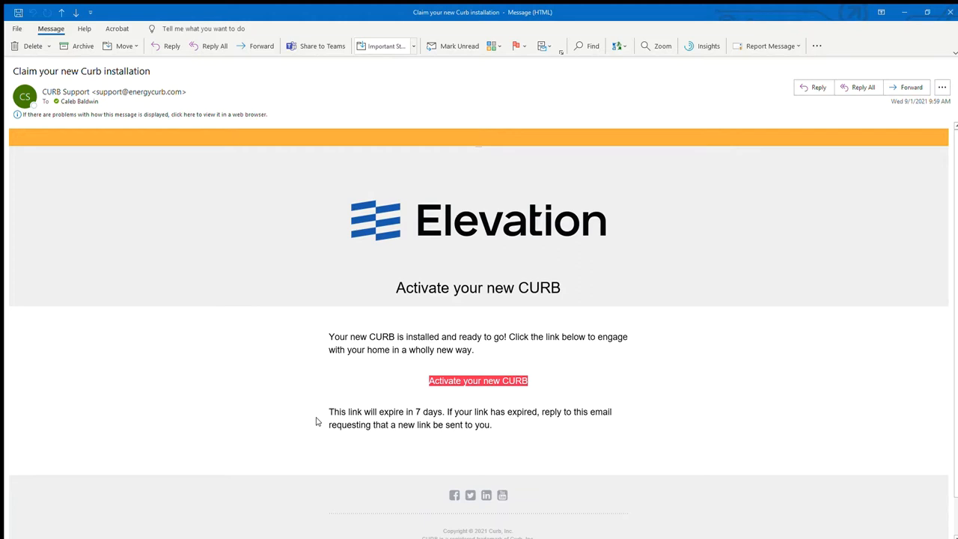
mouse_move(419, 416)
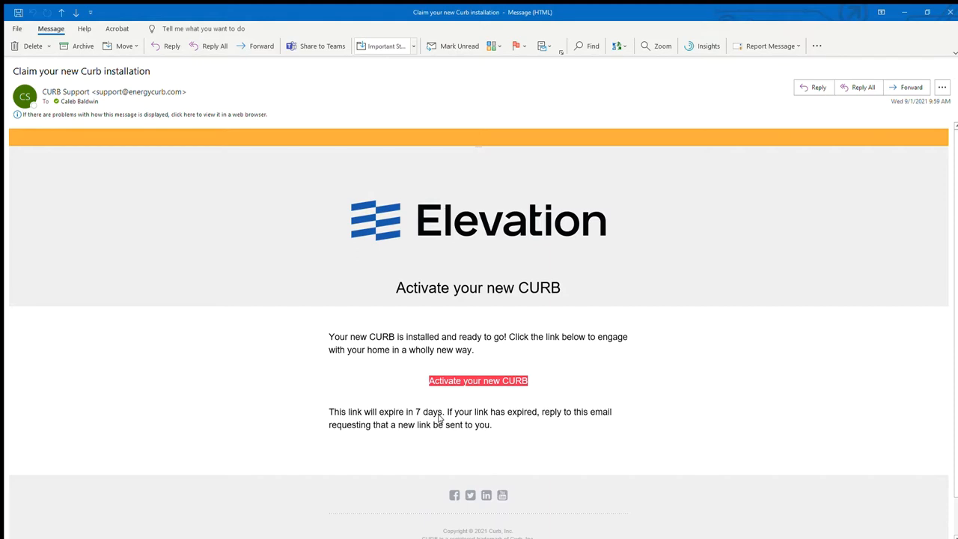
mouse_move(778, 341)
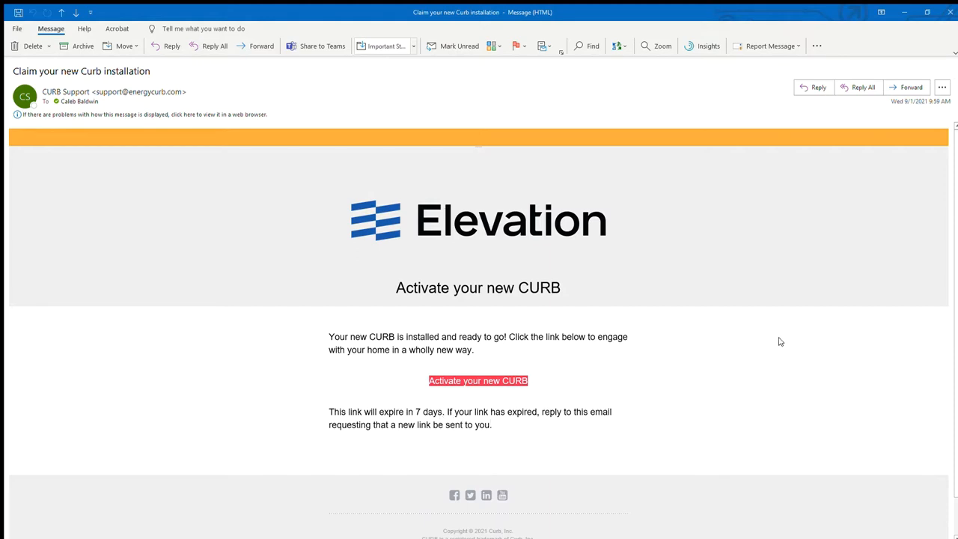
mouse_move(856, 12)
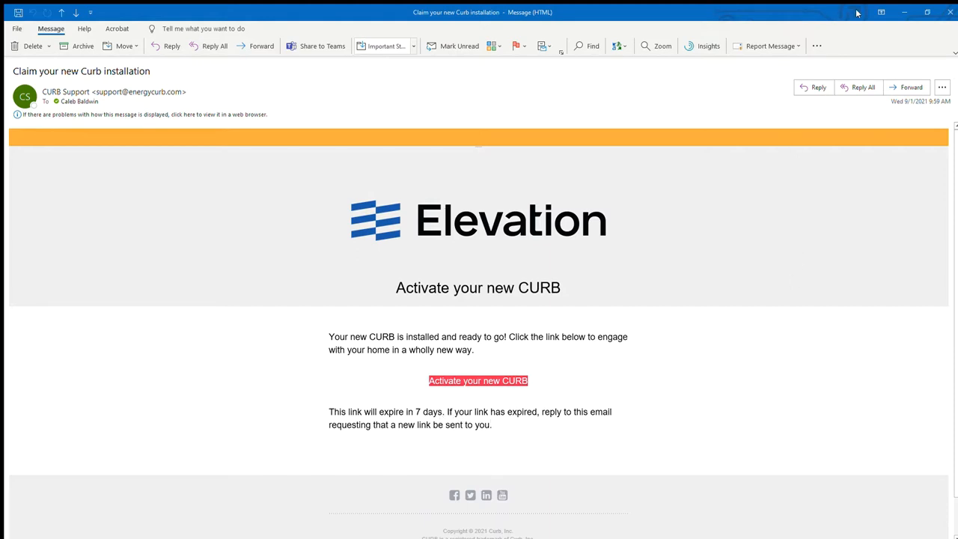
Leave the email and show the Curb dashboard with the live 6,851-watt reading and one-day consumption graph.
click(477, 380)
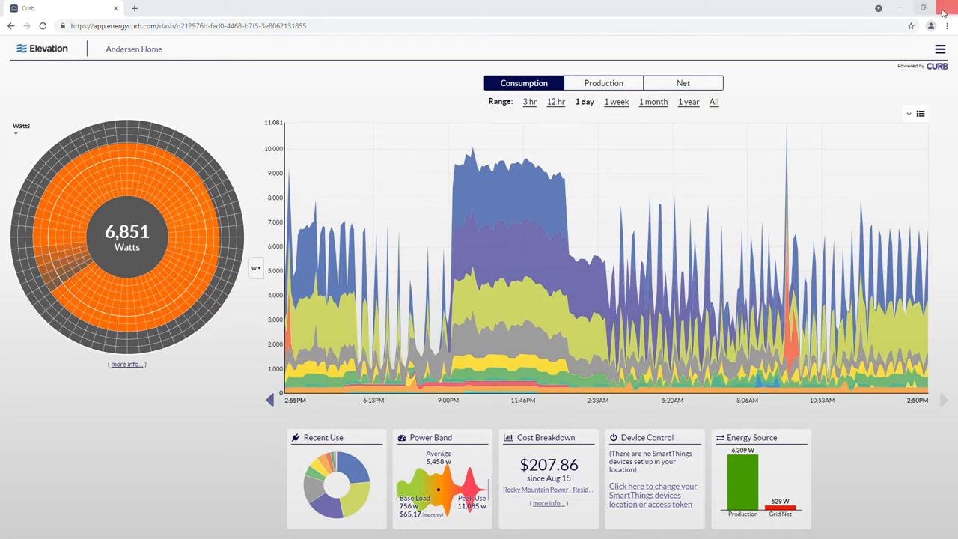
mouse_move(835, 42)
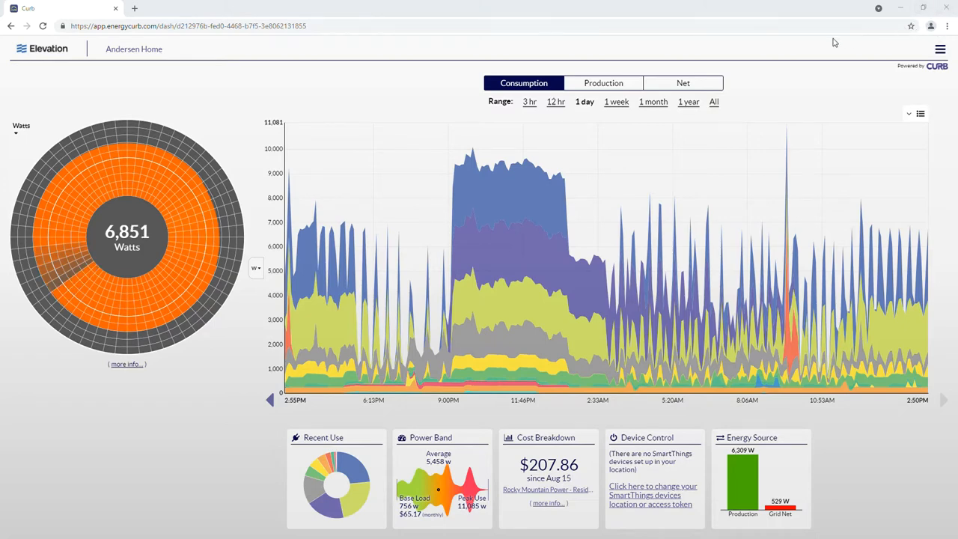
mouse_move(398, 57)
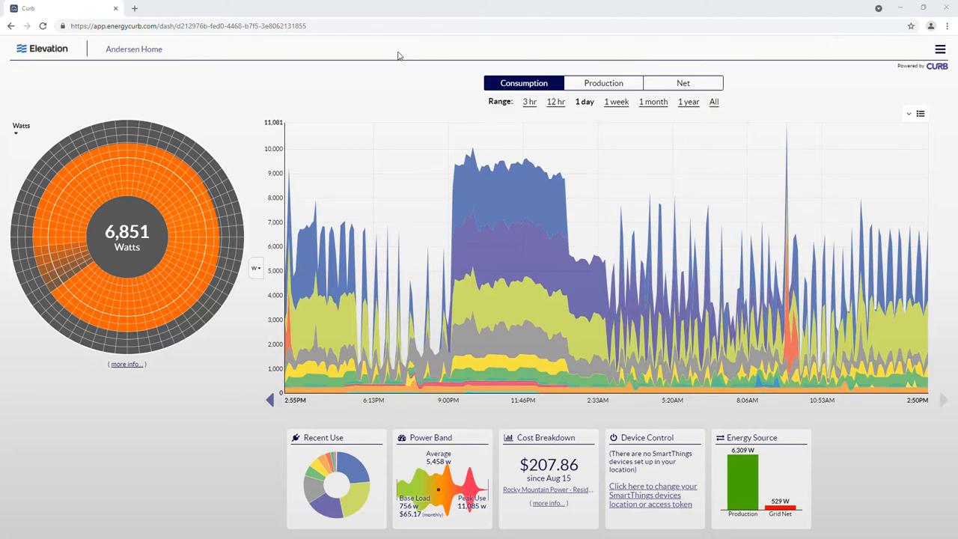
mouse_move(165, 196)
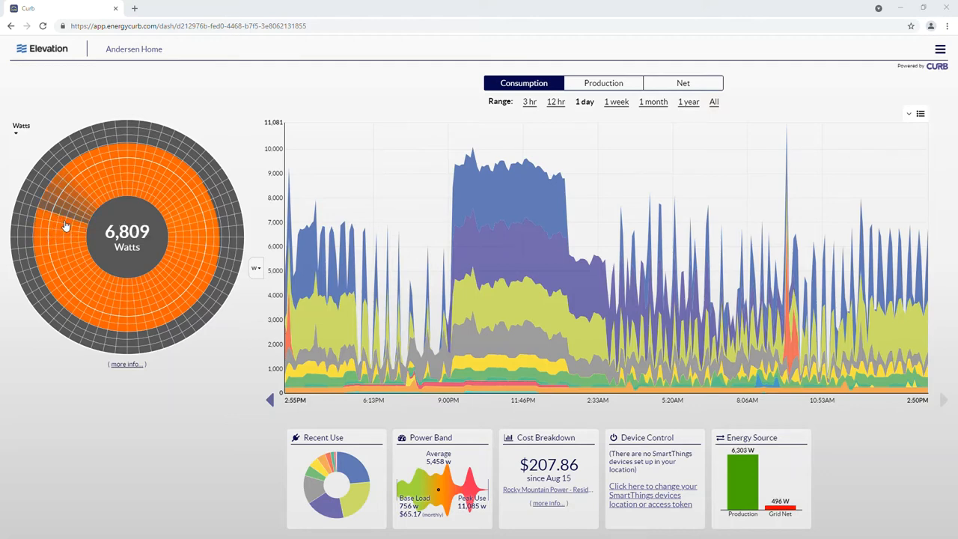
mouse_move(69, 236)
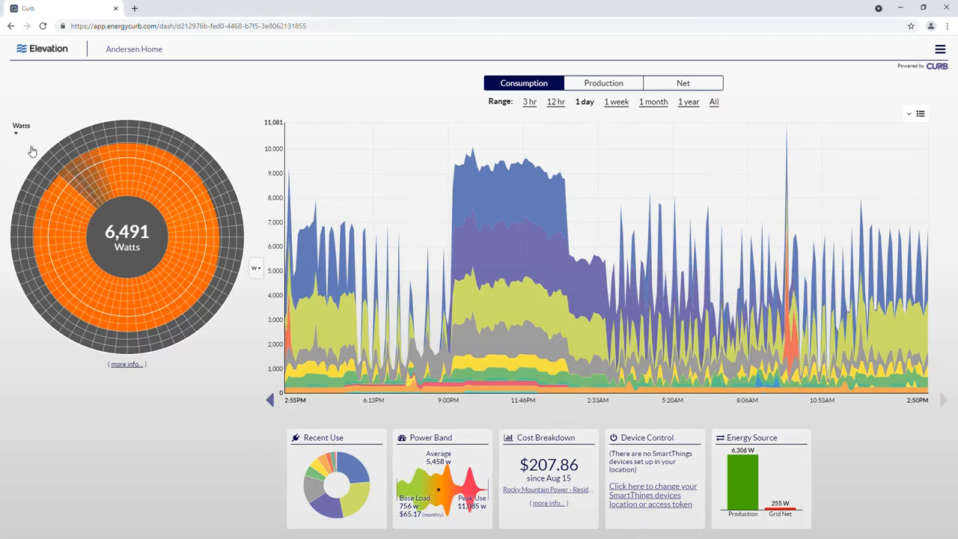
mouse_move(127, 264)
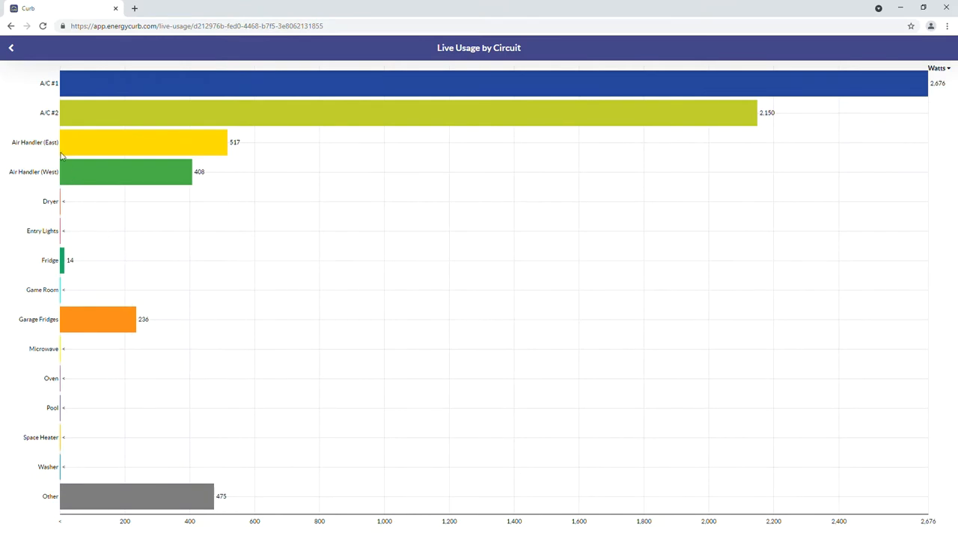
mouse_move(18, 265)
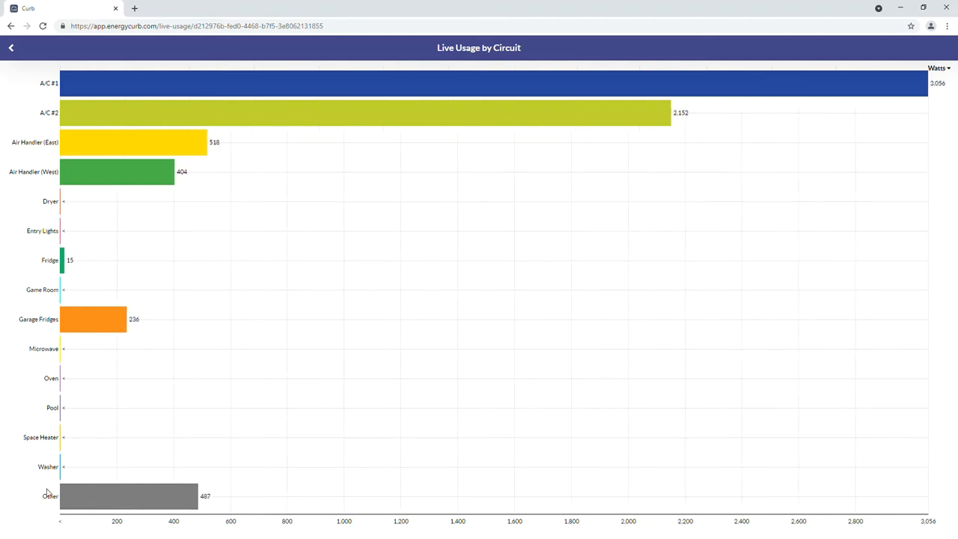
Return from the Live Usage by Circuit page to the main energy dashboard.
click(12, 49)
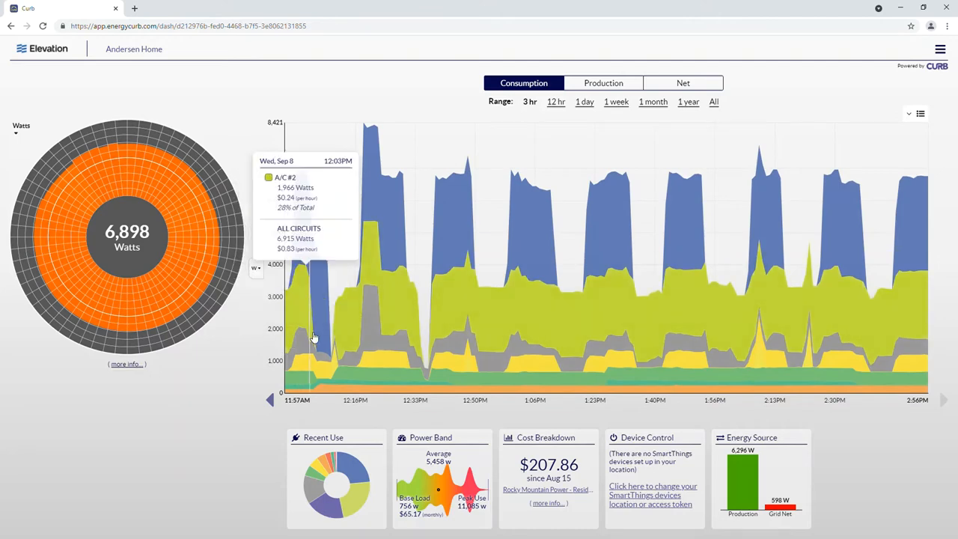
mouse_move(630, 344)
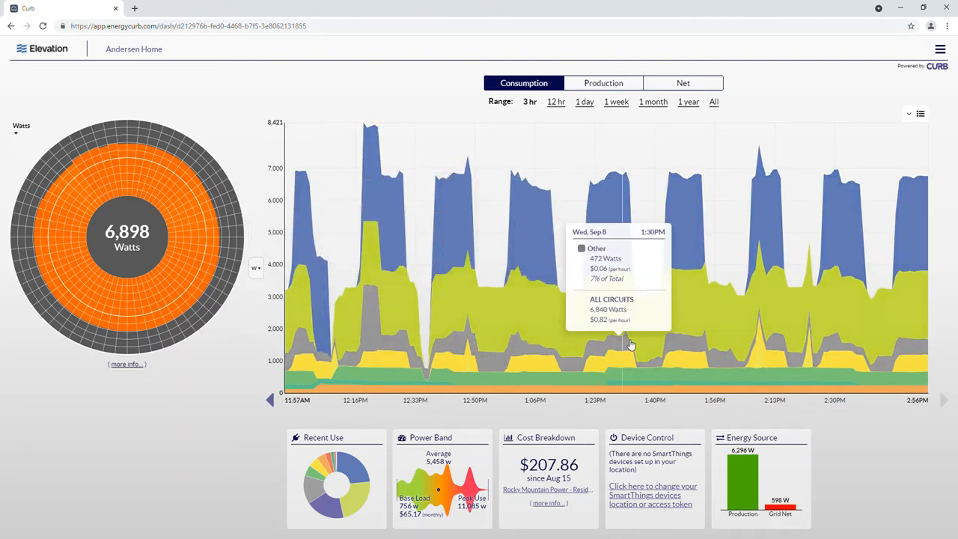
mouse_move(864, 315)
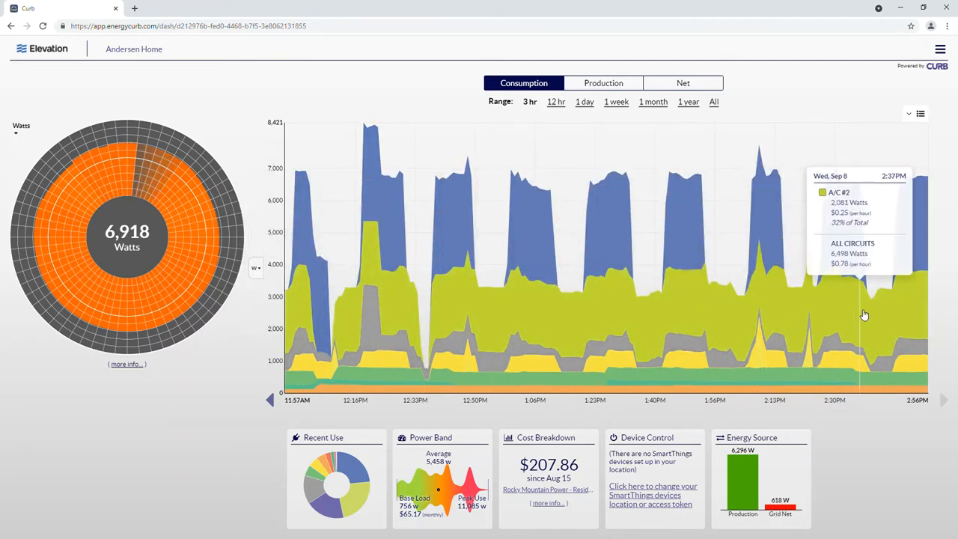
mouse_move(565, 419)
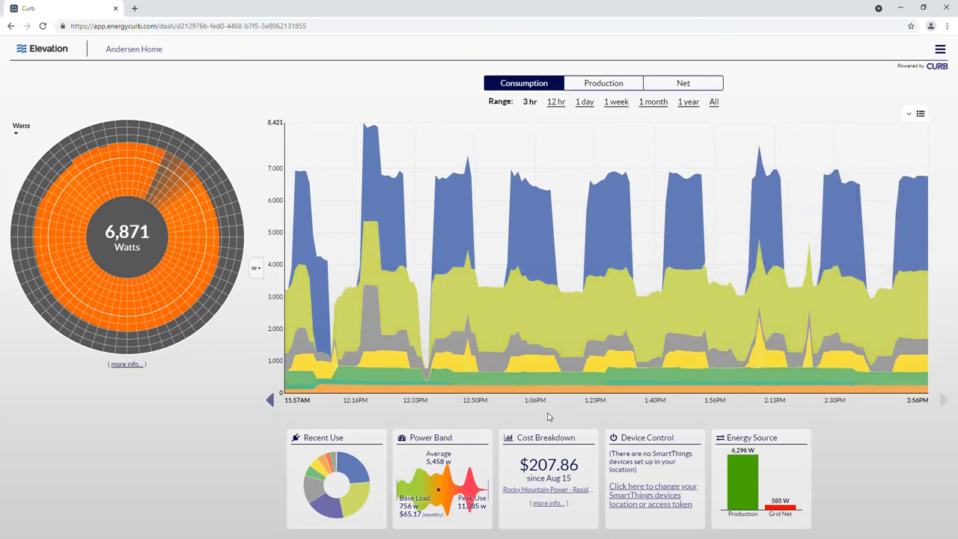
mouse_move(566, 373)
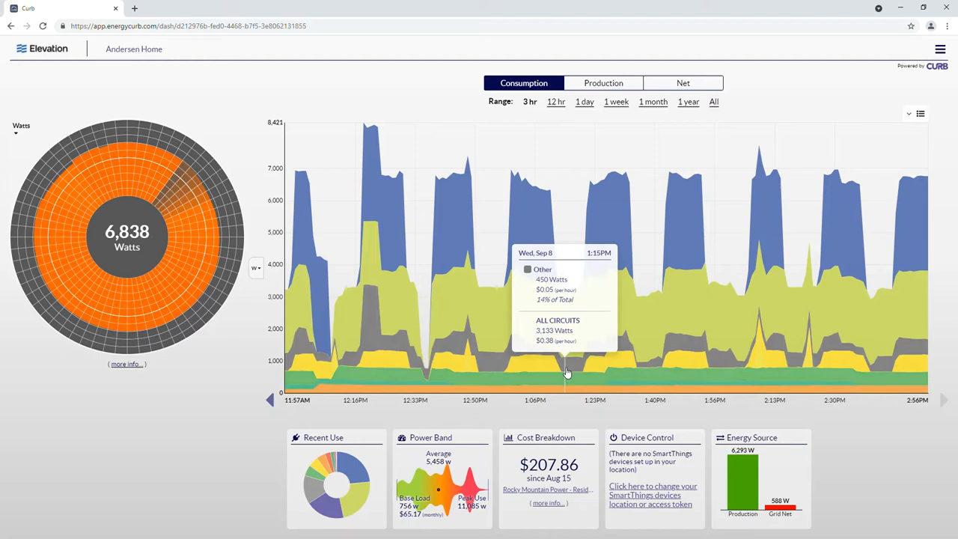
mouse_move(557, 314)
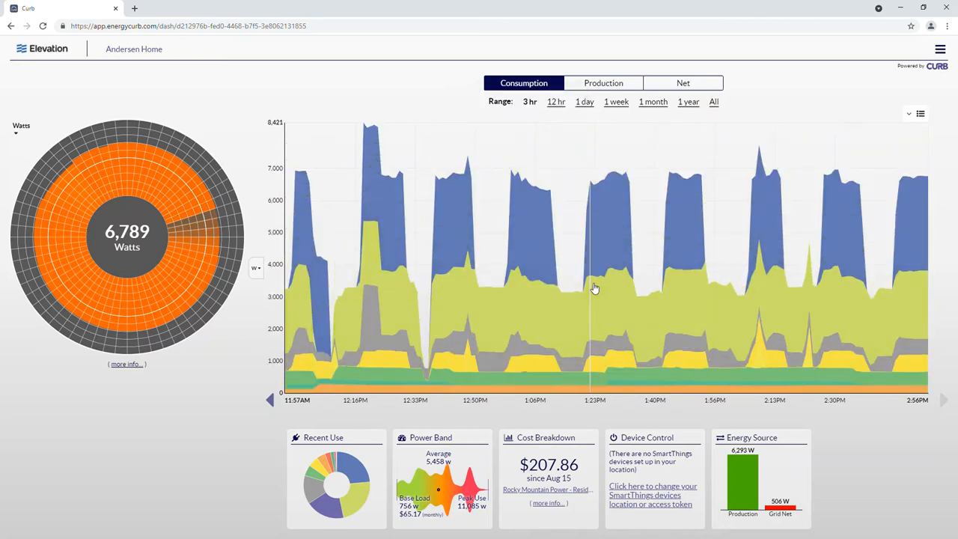
click(919, 113)
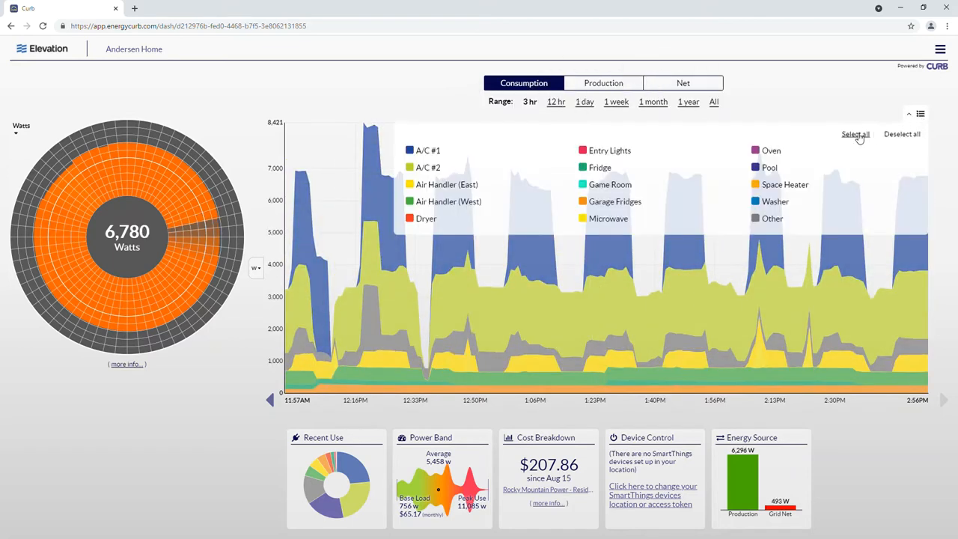
click(900, 133)
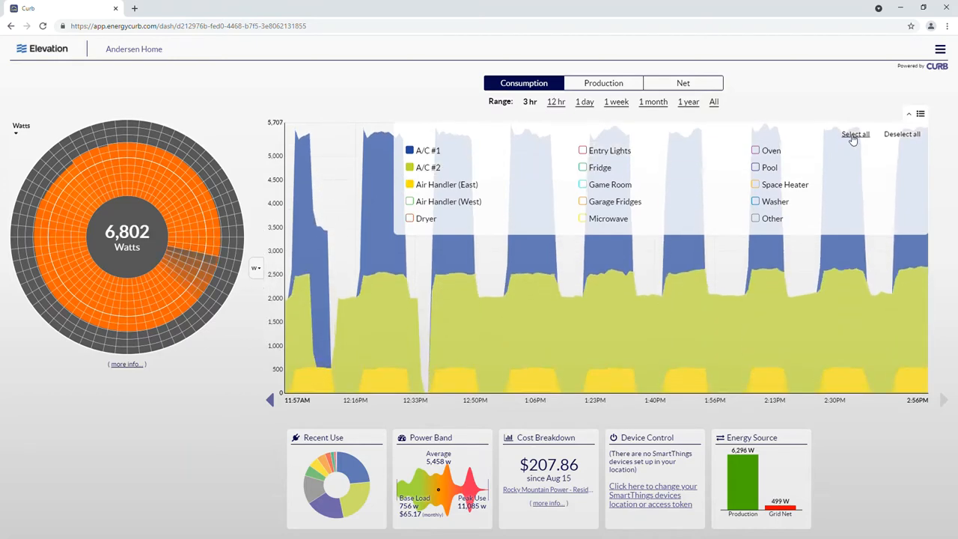
click(854, 135)
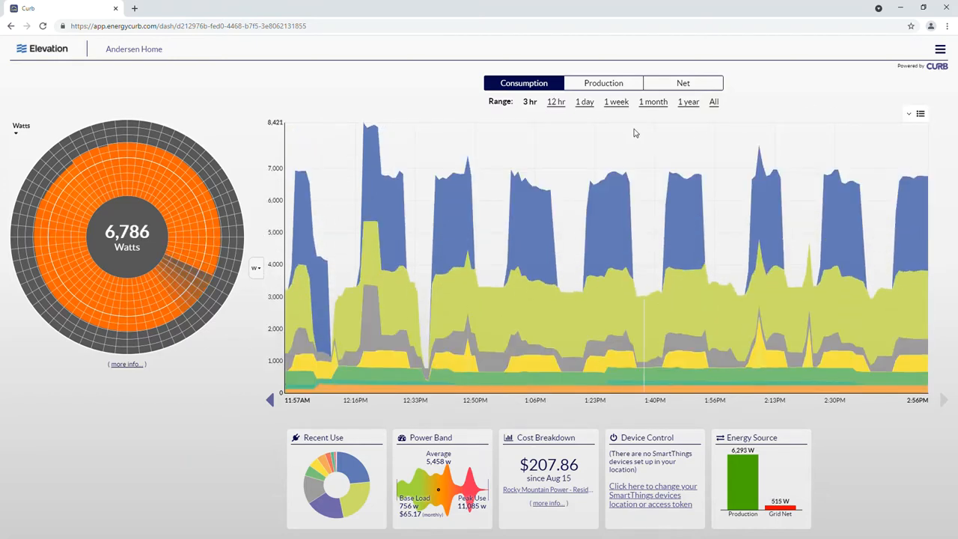
View the entire consumption history (June 2018–September 2021) via the All range, then return to one day.
click(584, 101)
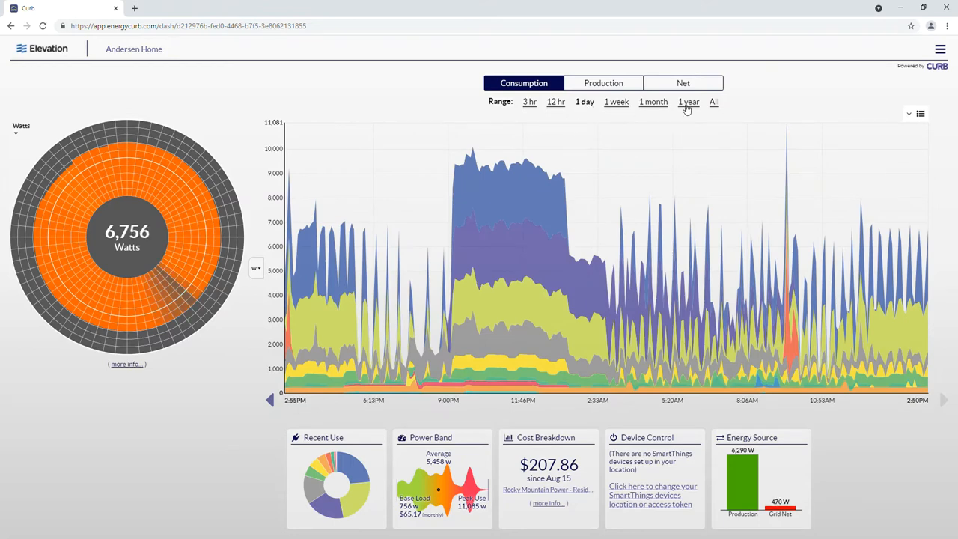
click(584, 102)
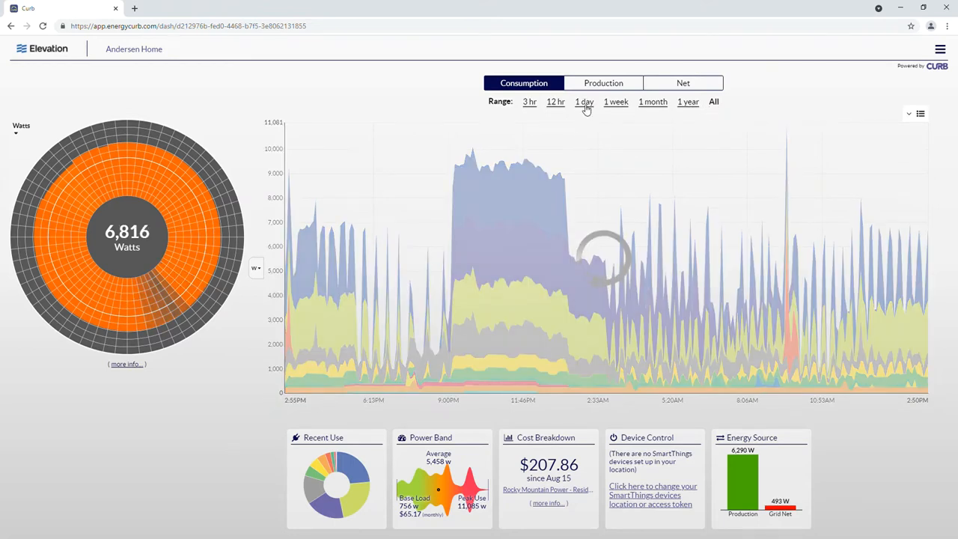
click(714, 102)
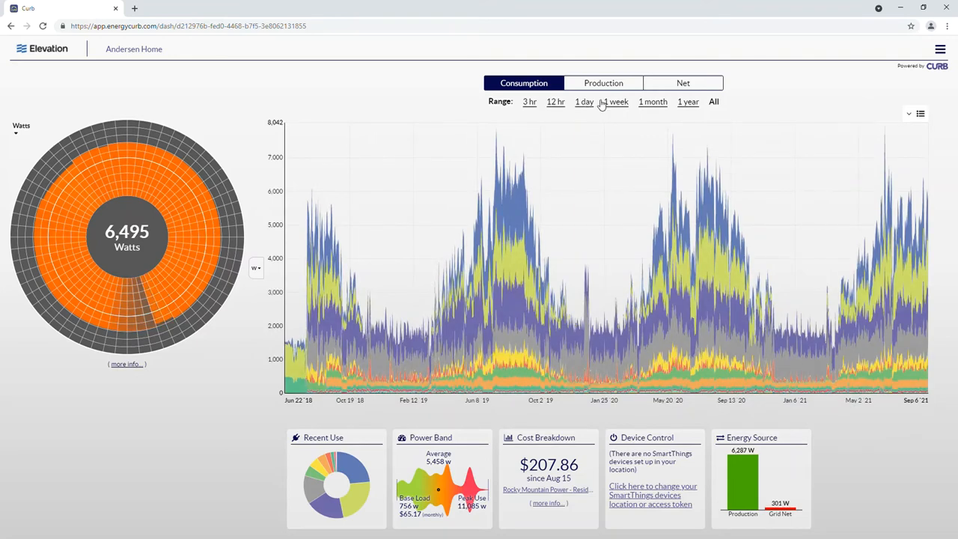
mouse_move(586, 108)
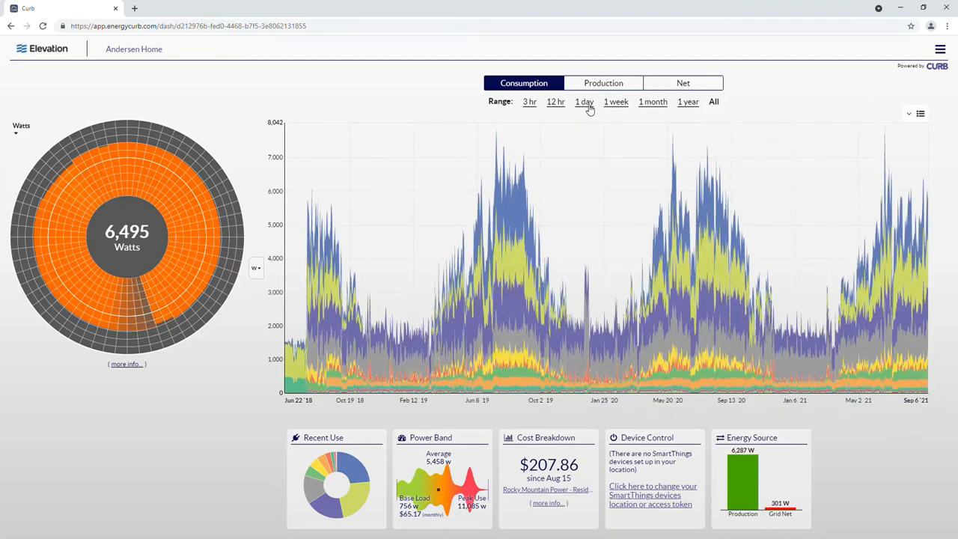
On a one-day range, view the net usage graph, then return to the consumption graph.
click(603, 84)
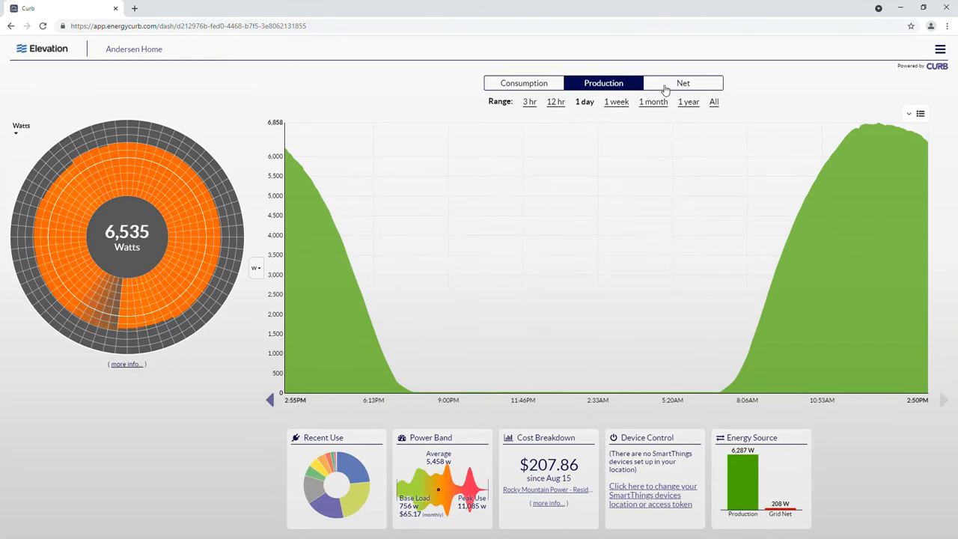
click(682, 84)
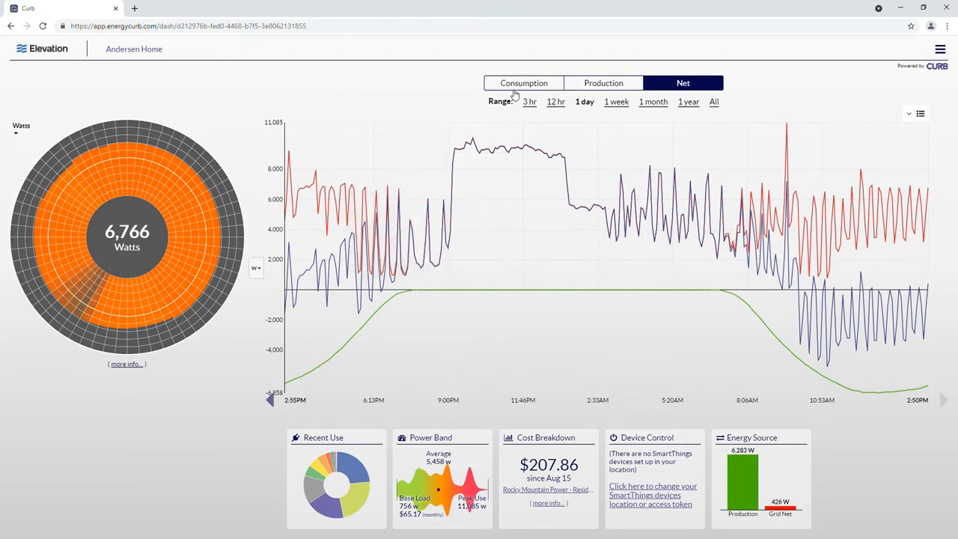
click(524, 82)
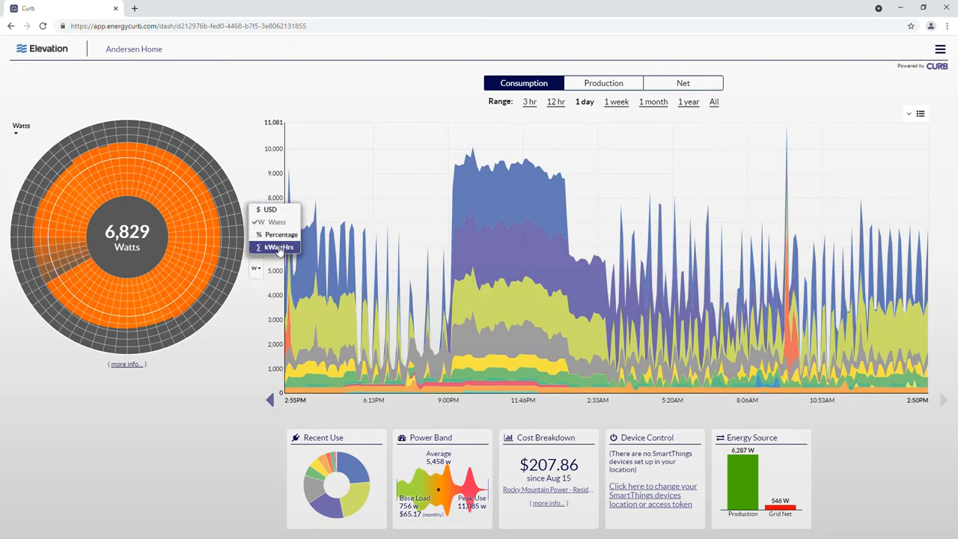
Show the day's consumption in dollars, then as hourly kilowatt-hour bars.
click(278, 233)
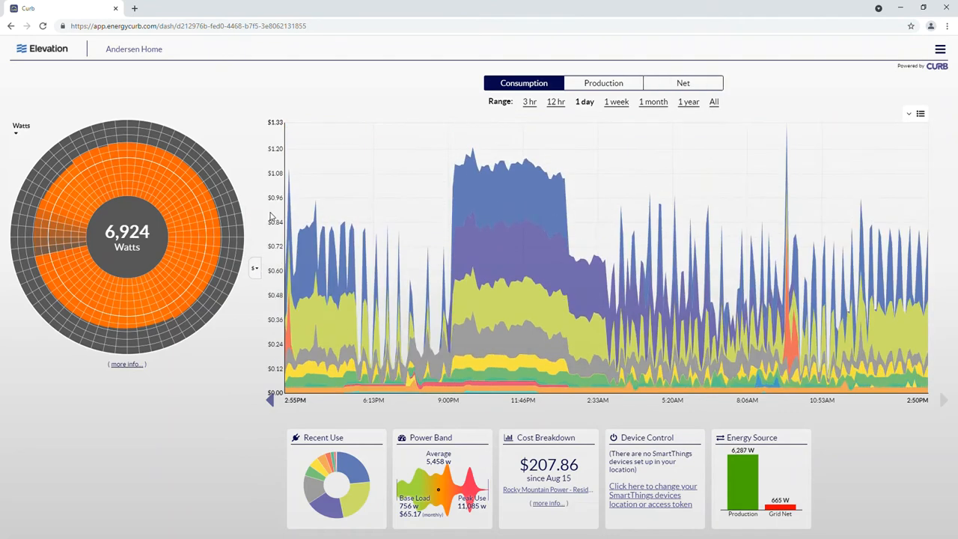
click(254, 268)
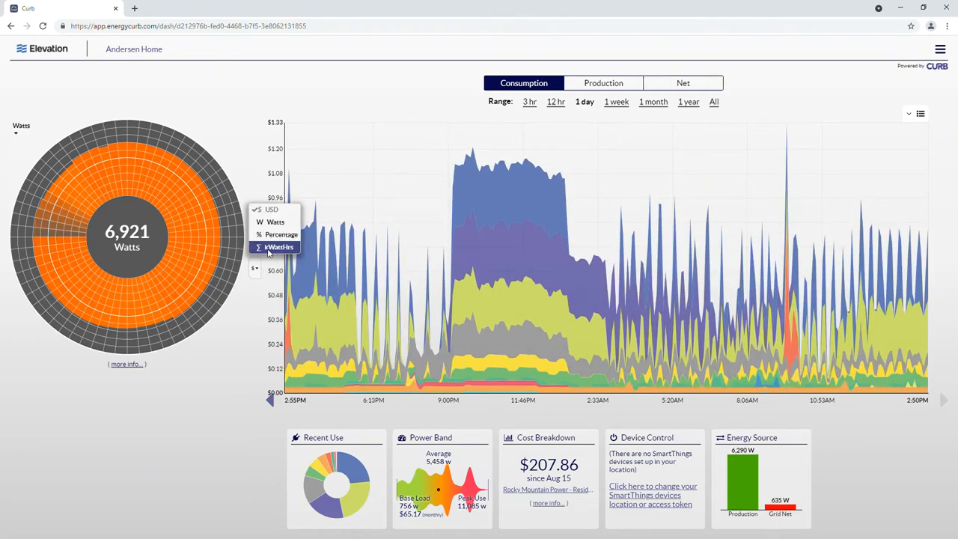
click(277, 247)
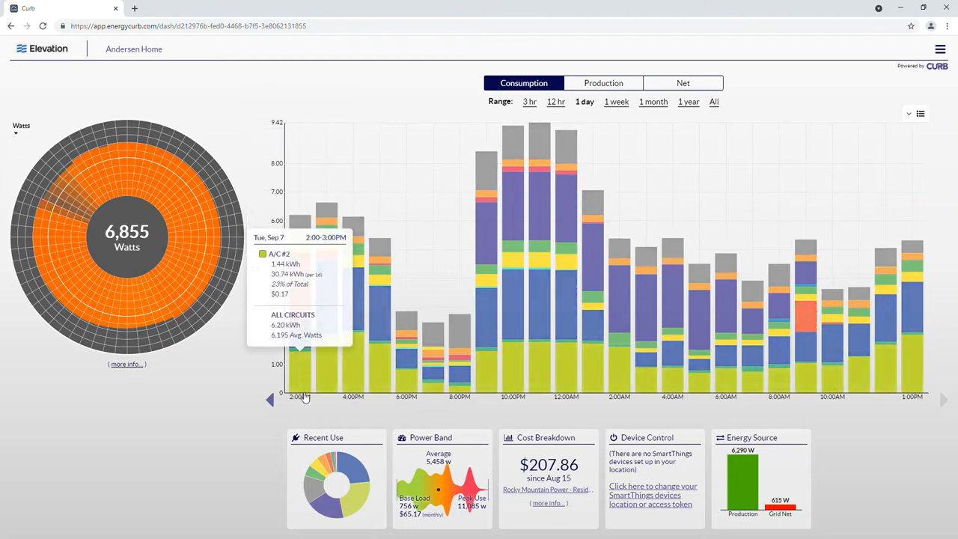
mouse_move(377, 392)
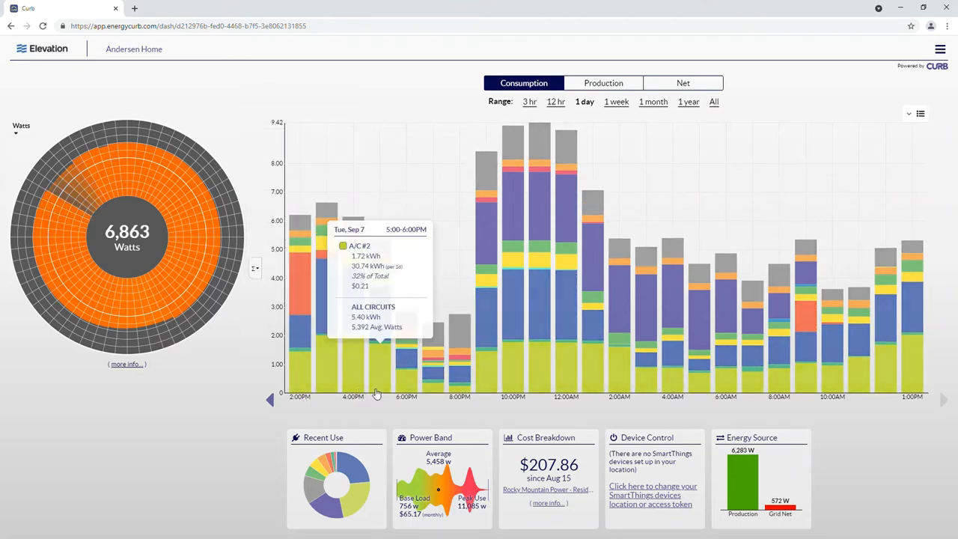
mouse_move(438, 389)
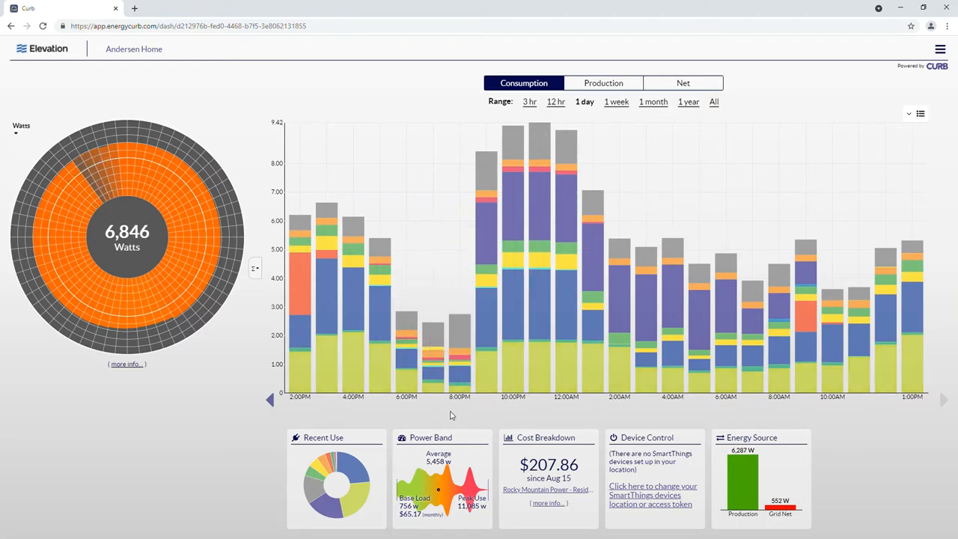
Switch the consumption graph back to watts over a three-hour range.
click(255, 266)
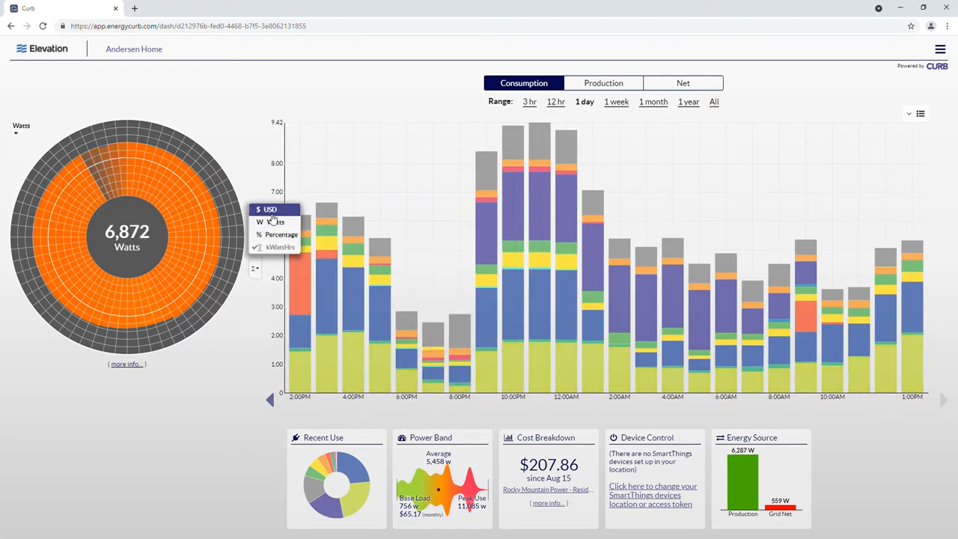
click(528, 102)
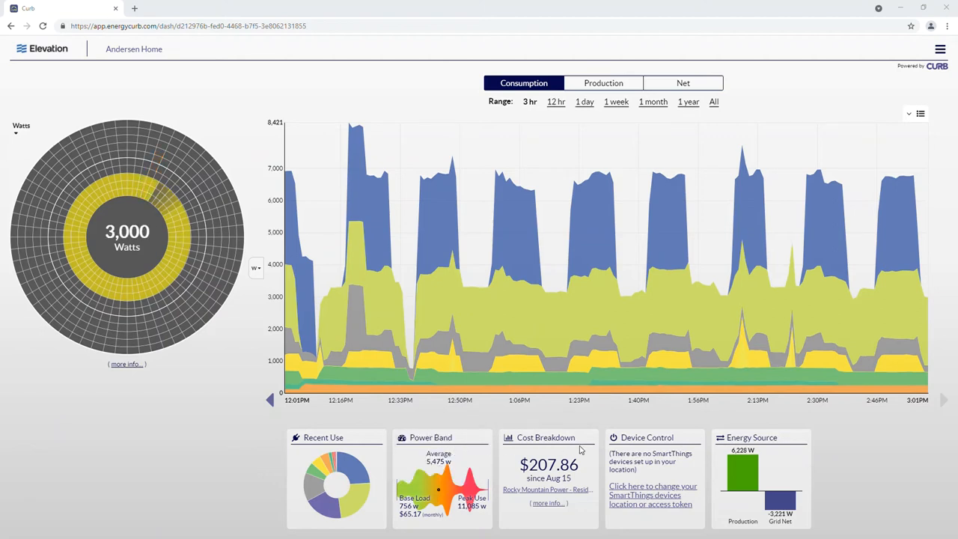
mouse_move(544, 422)
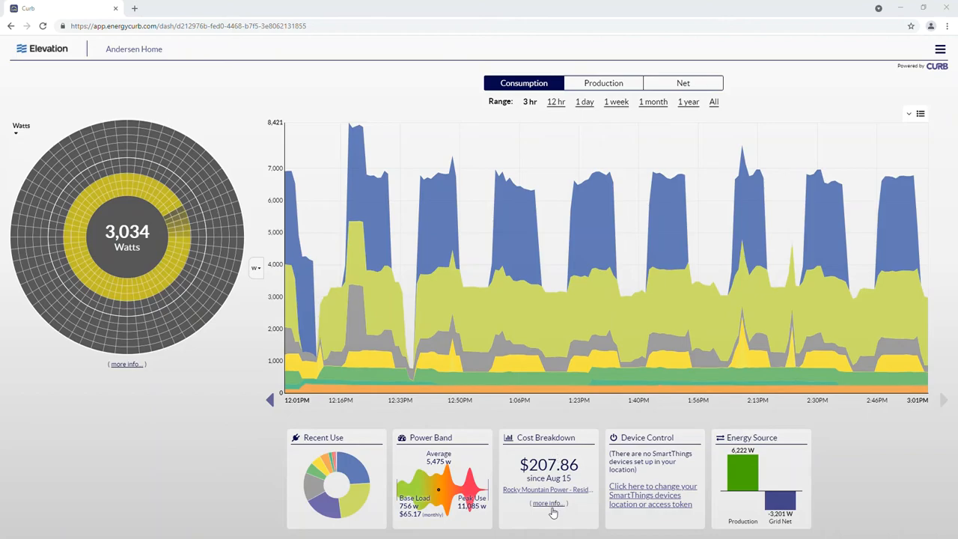
click(553, 503)
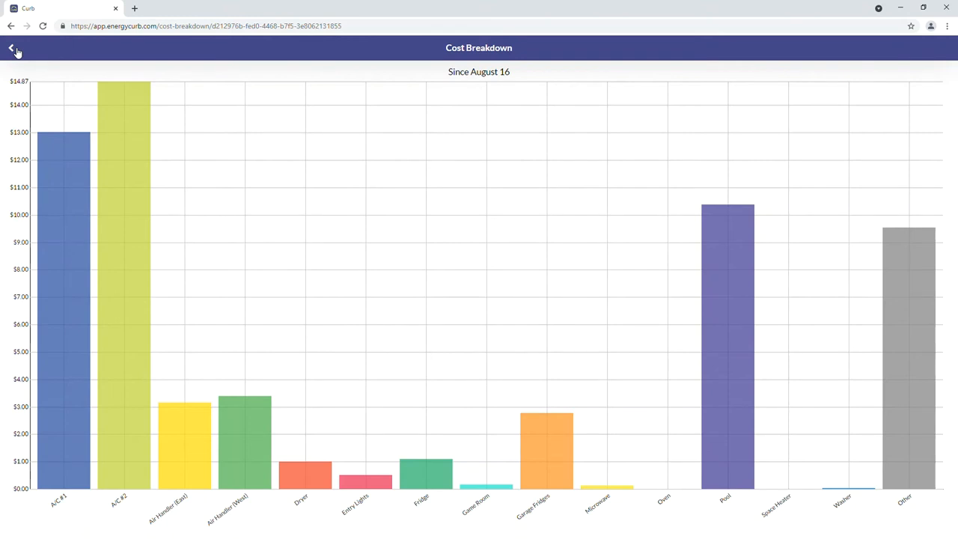
click(9, 48)
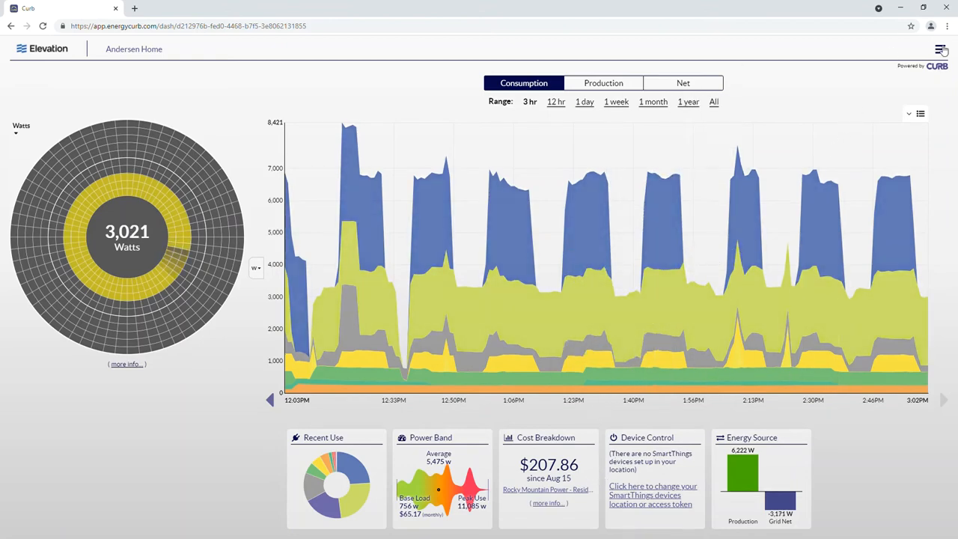
Show the account menu listing location, energy provider, panels and data download.
click(941, 51)
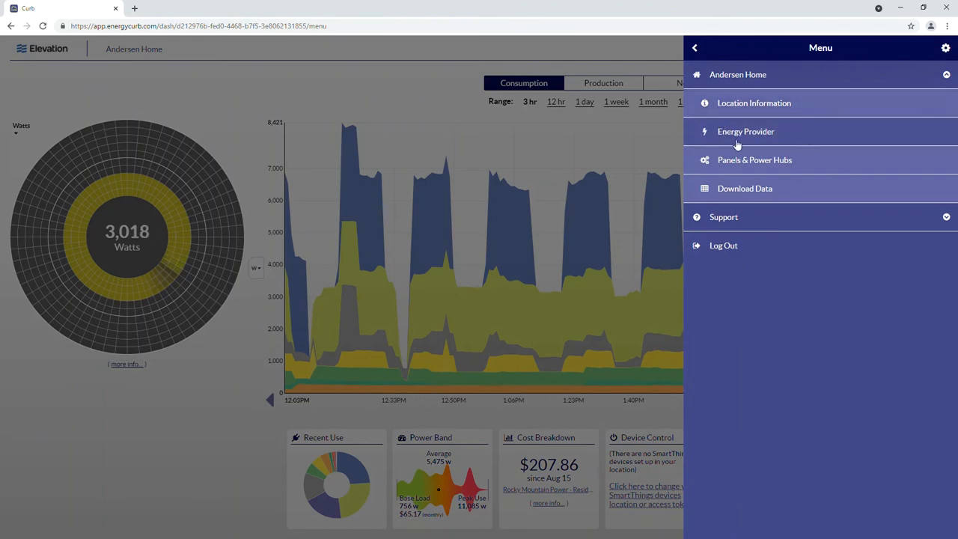
mouse_move(715, 135)
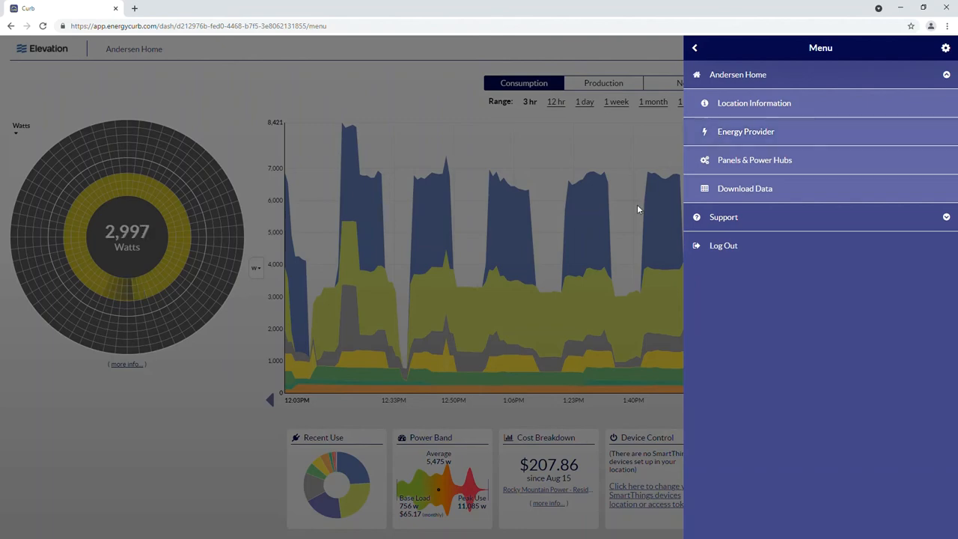
Review the Rocky Mountain Power residential energy-provider settings, then close them to return to the dashboard.
click(745, 131)
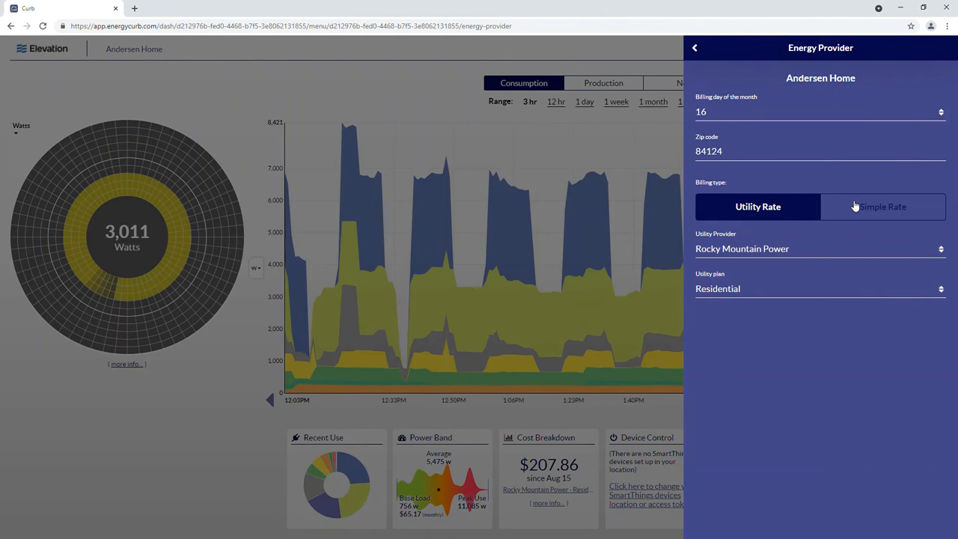
mouse_move(705, 66)
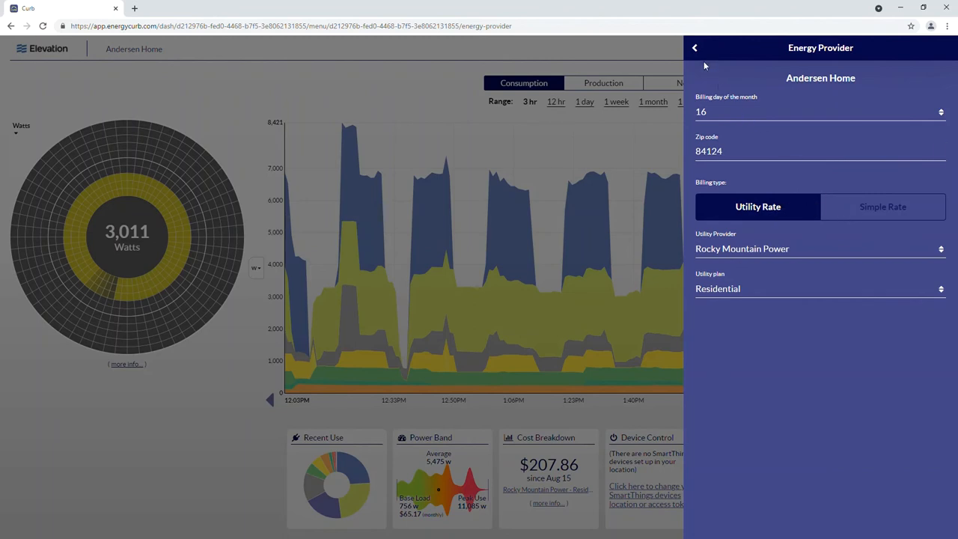
mouse_move(589, 66)
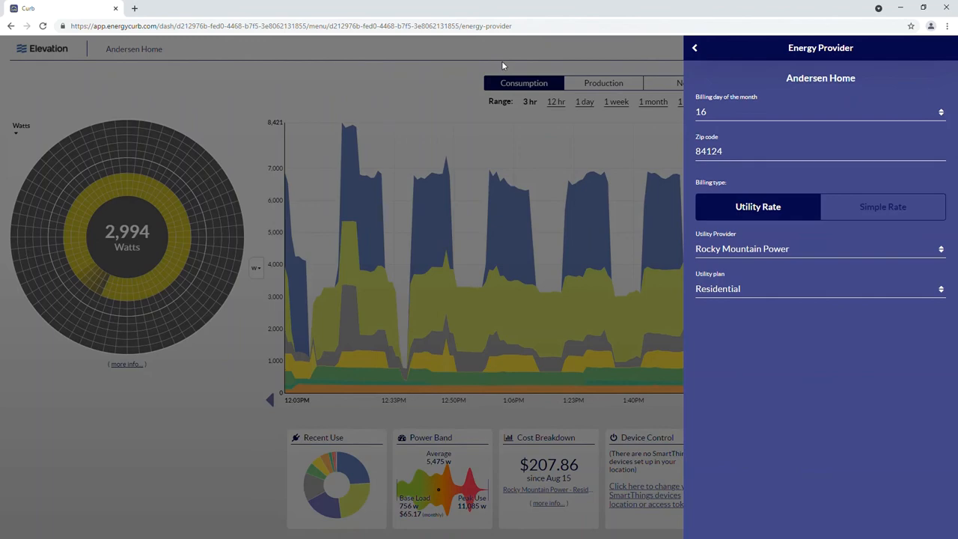
click(694, 47)
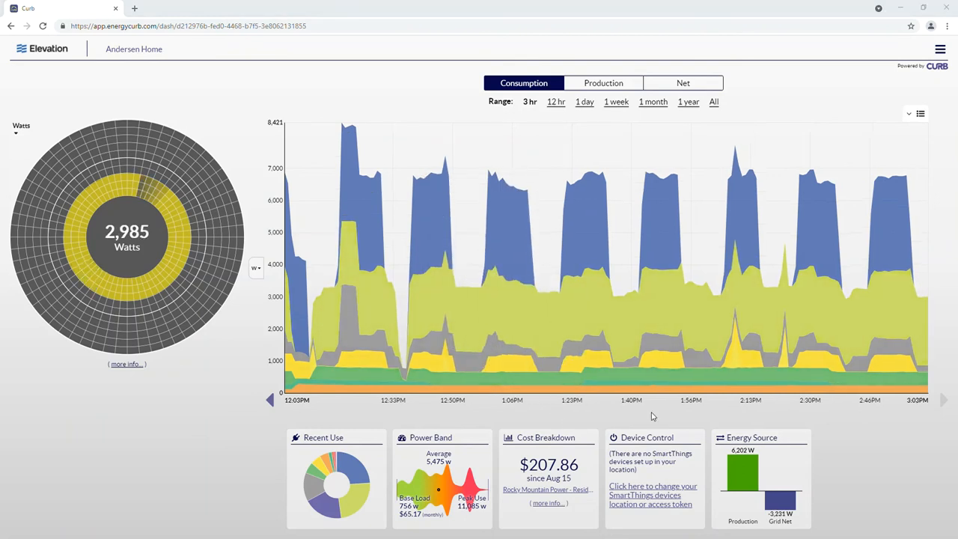
mouse_move(617, 431)
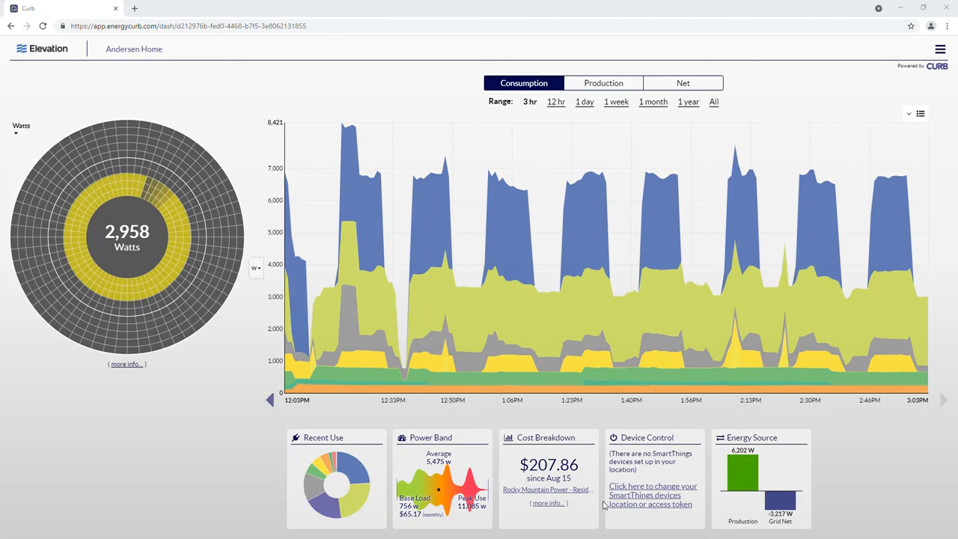
mouse_move(637, 520)
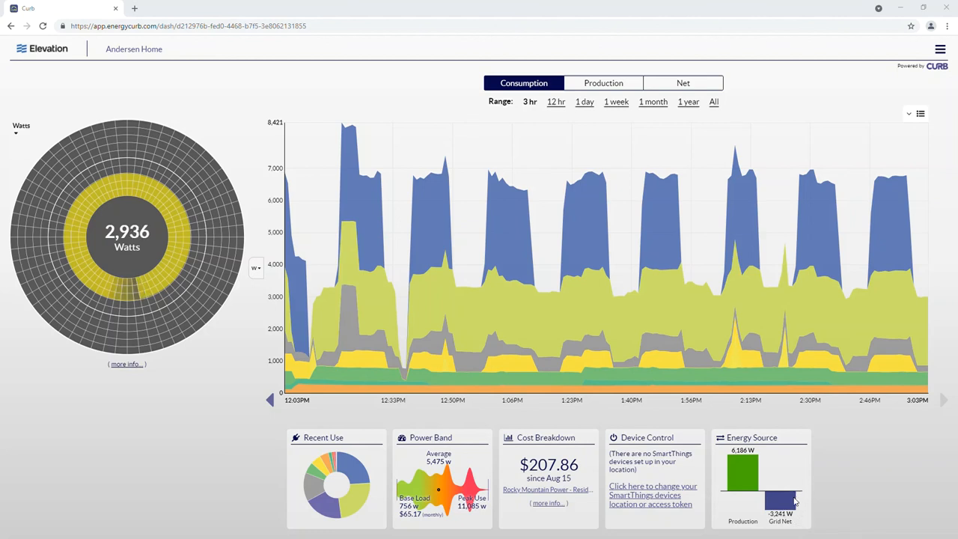
mouse_move(940, 153)
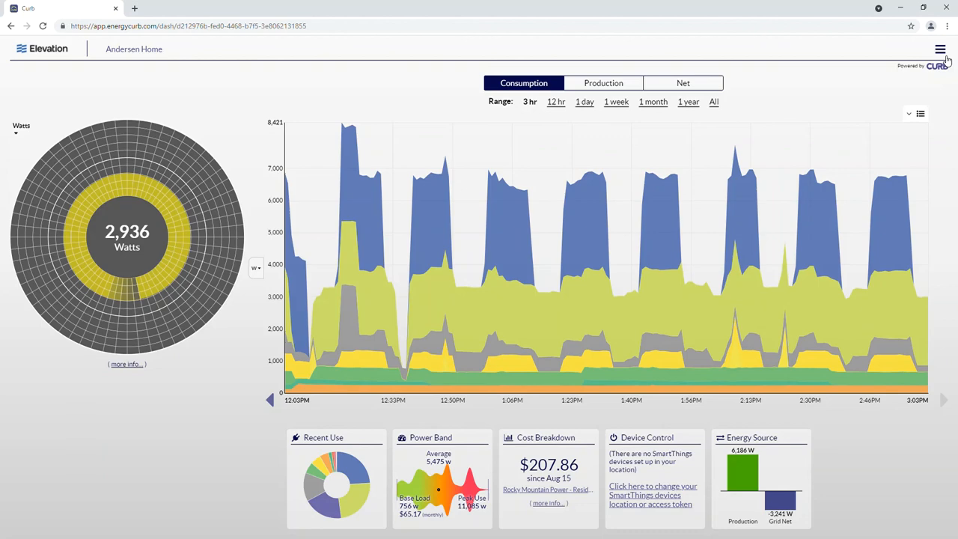
Reopen the account menu with its location, energy provider, panels and data download options.
click(943, 51)
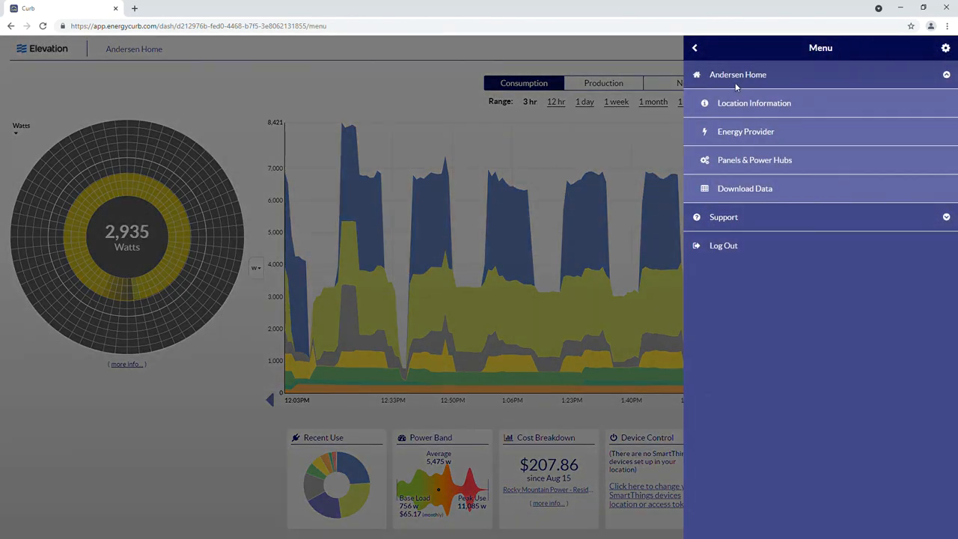